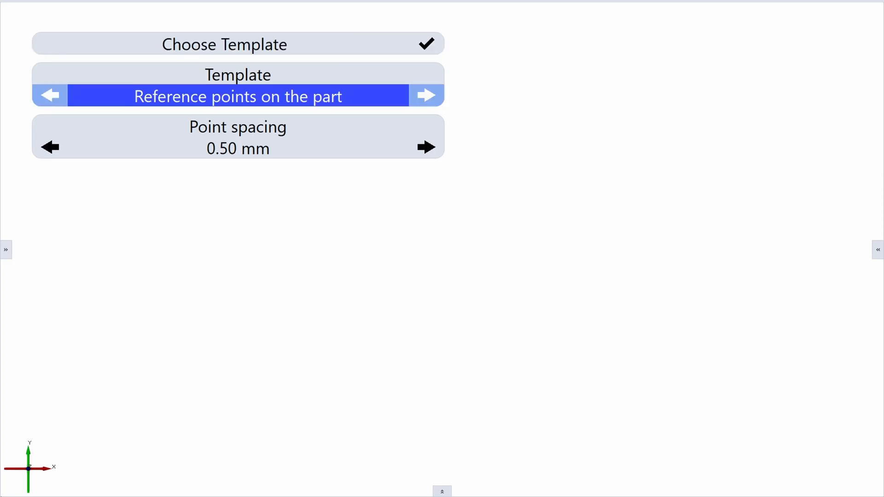
Step: Cycle the template to "Reference points around the part only" at 0.50 mm point spacing
{"action": "left_click", "coordinate": [426, 96]}
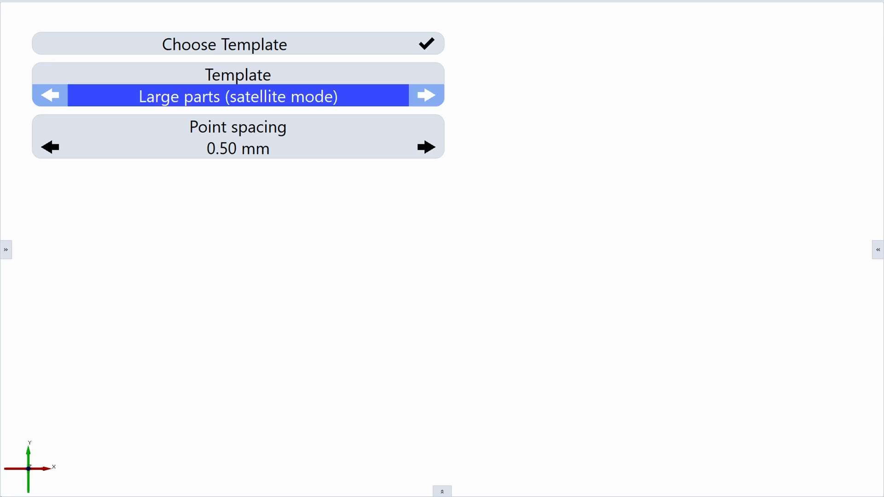
{"action": "left_click", "coordinate": [425, 96]}
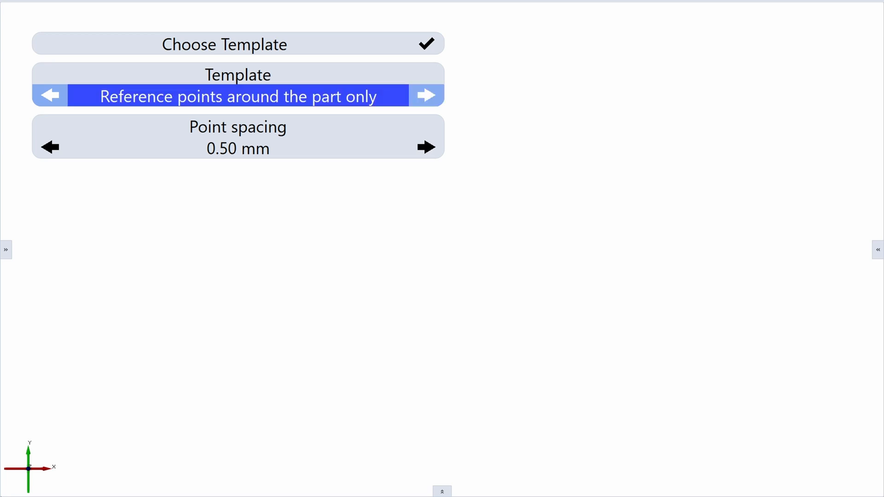